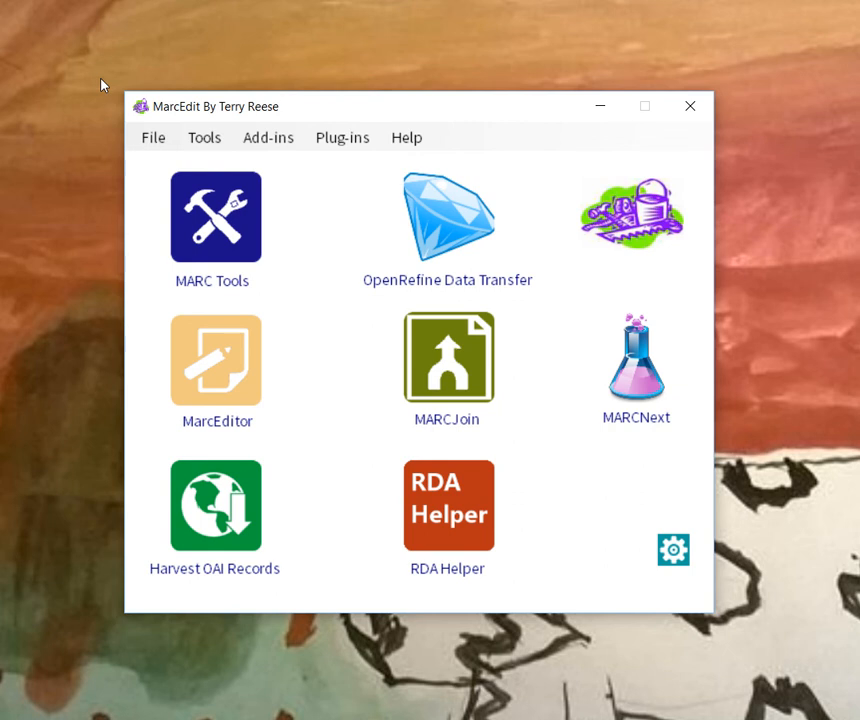
pyautogui.moveTo(100, 150)
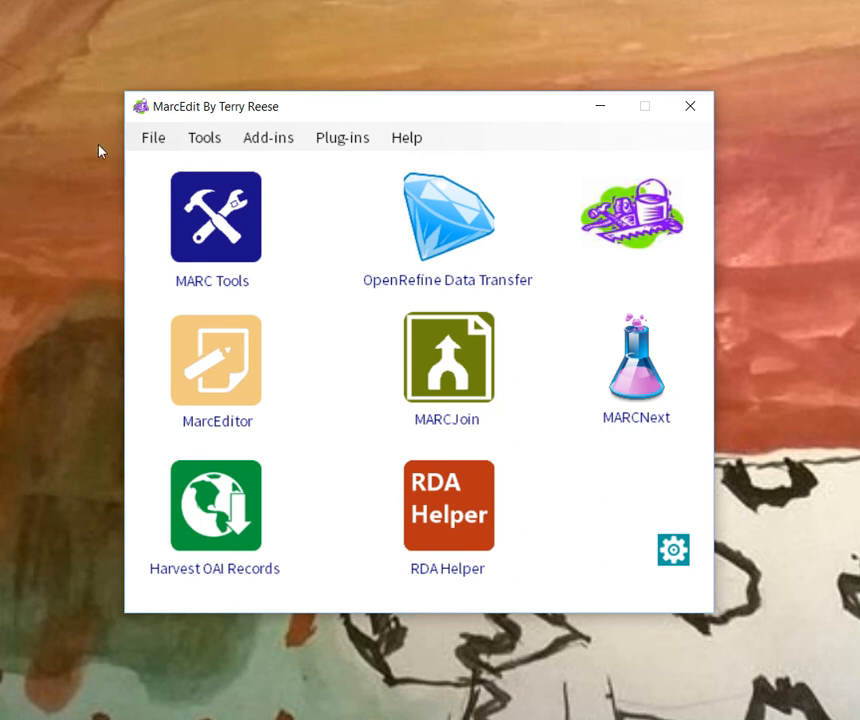
pyautogui.moveTo(108, 156)
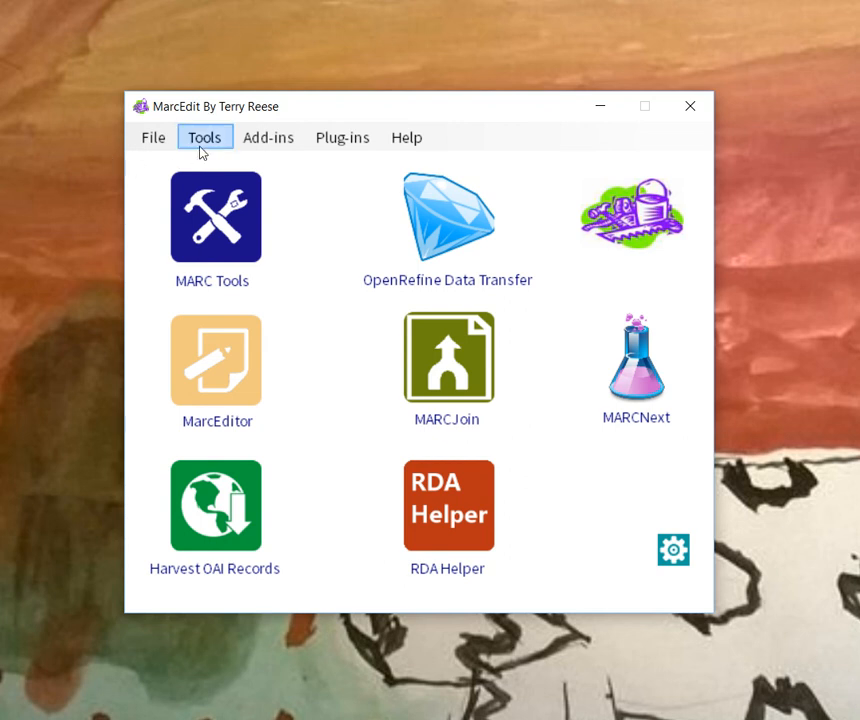
# Step: Show the Tools menu with the Validate Headings submenu and its Service Status entry
pyautogui.click(204, 137)
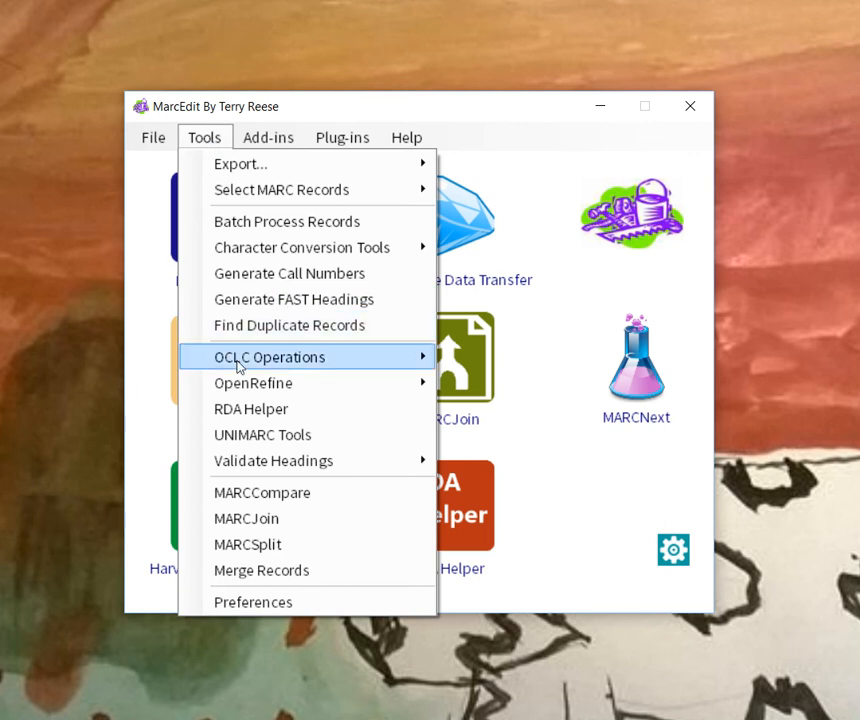
pyautogui.moveTo(273, 461)
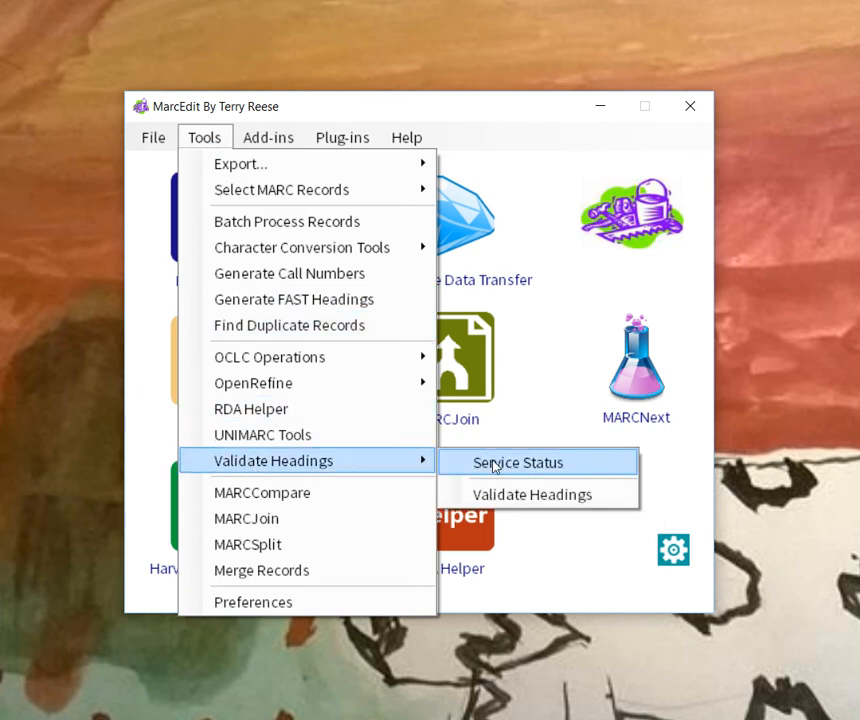
# Step: Run Service Status and acknowledge the 'Service Pings have been completed' message, leaving results listing services online
pyautogui.click(517, 462)
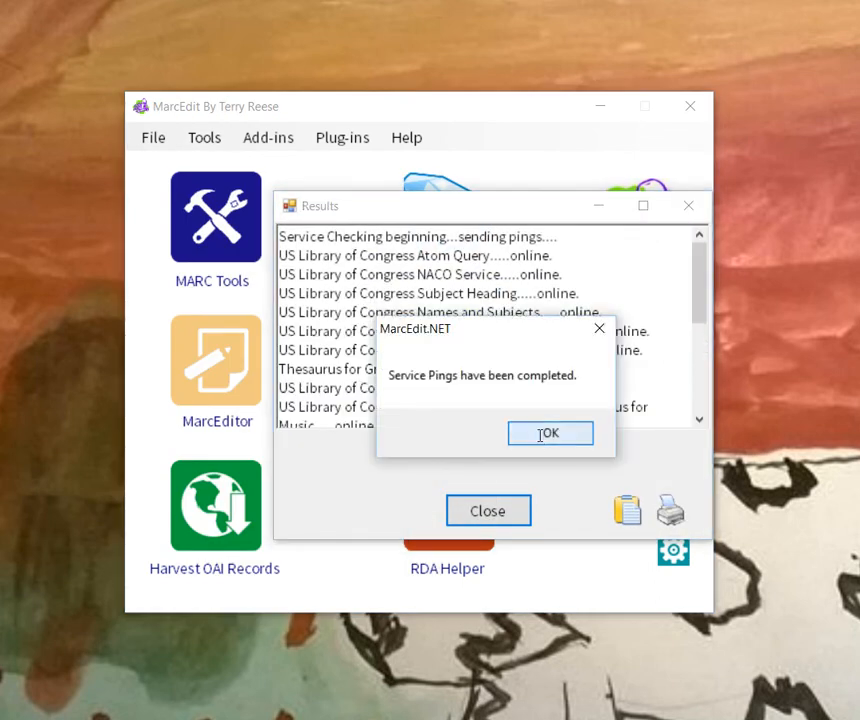
pyautogui.click(549, 433)
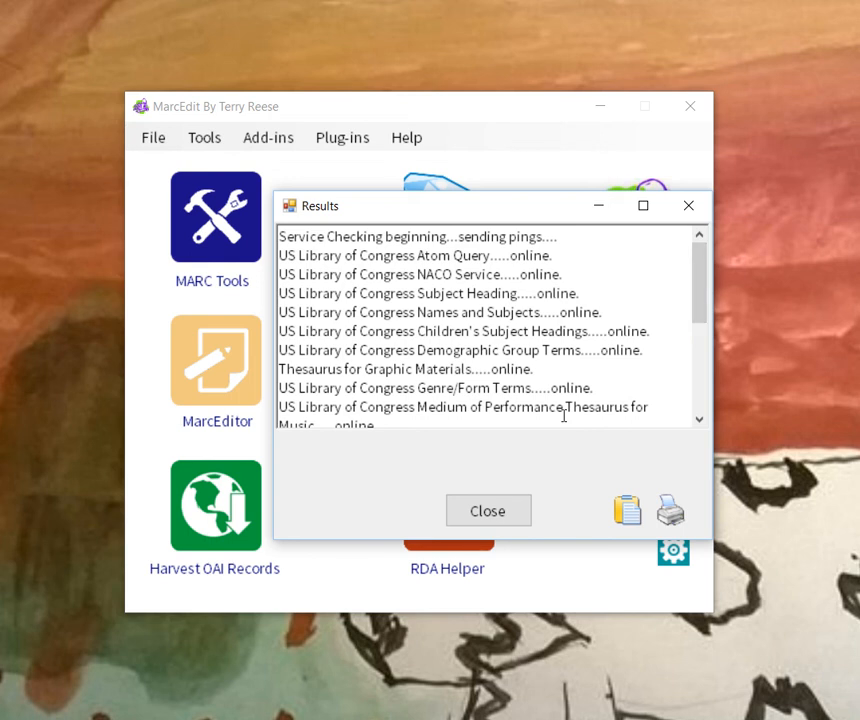
# Step: Close the Results window and scroll through linked_data_profile.xml's rules and vocabularies in oXygen
pyautogui.click(488, 510)
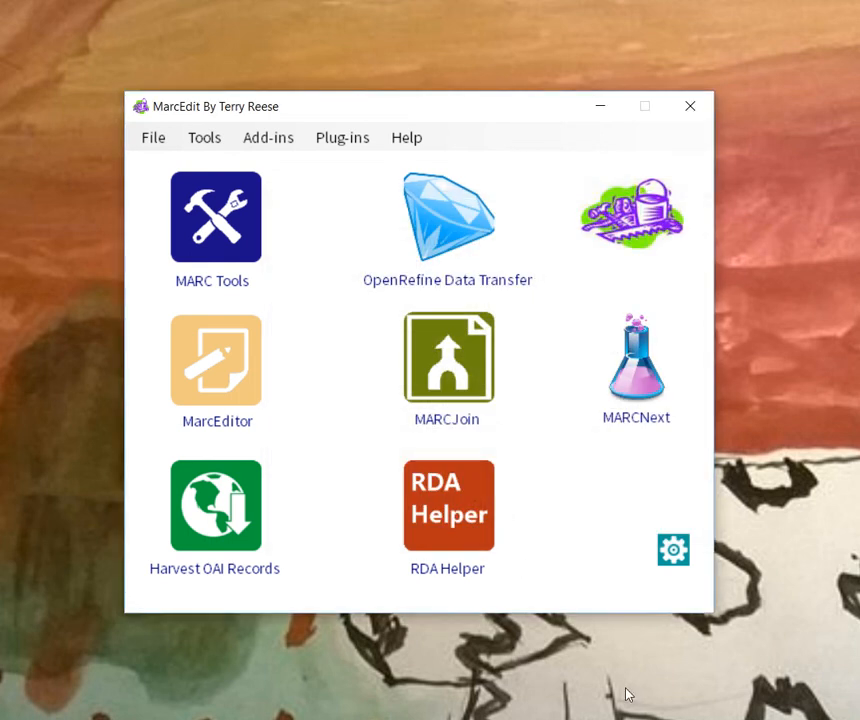
pyautogui.click(267, 137)
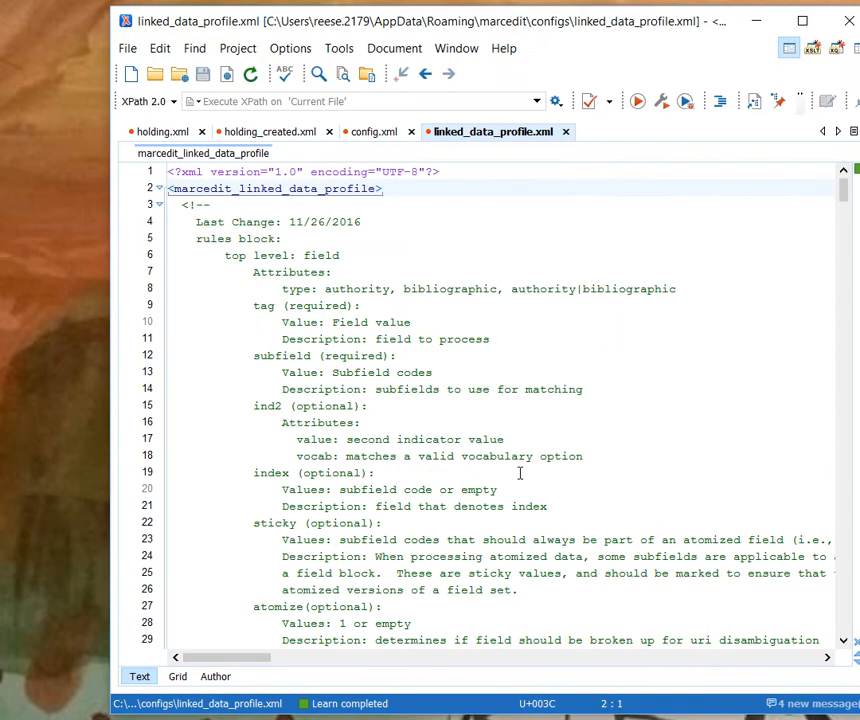
pyautogui.moveTo(314, 296)
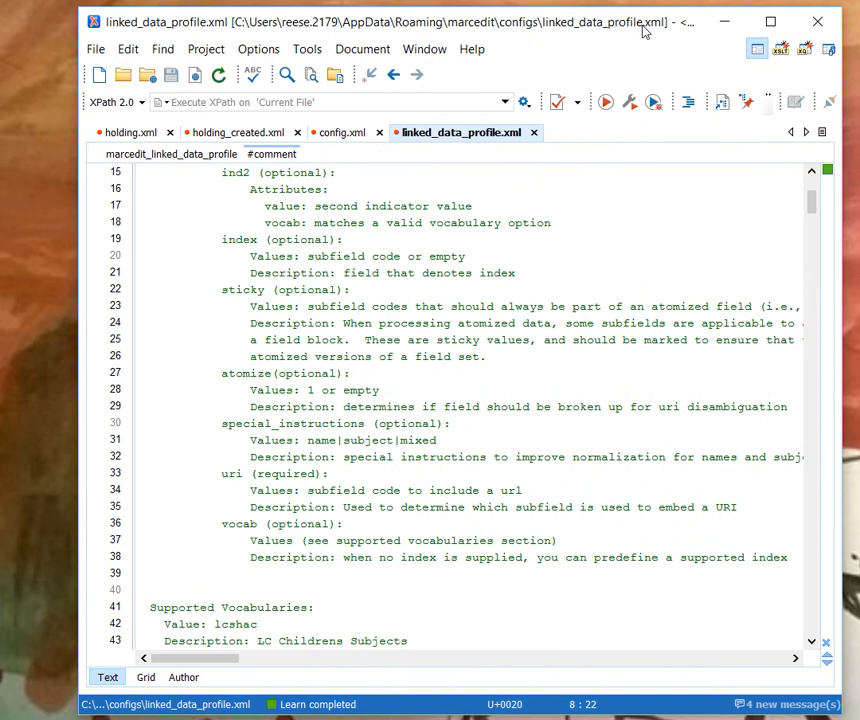
pyautogui.scroll(-3)
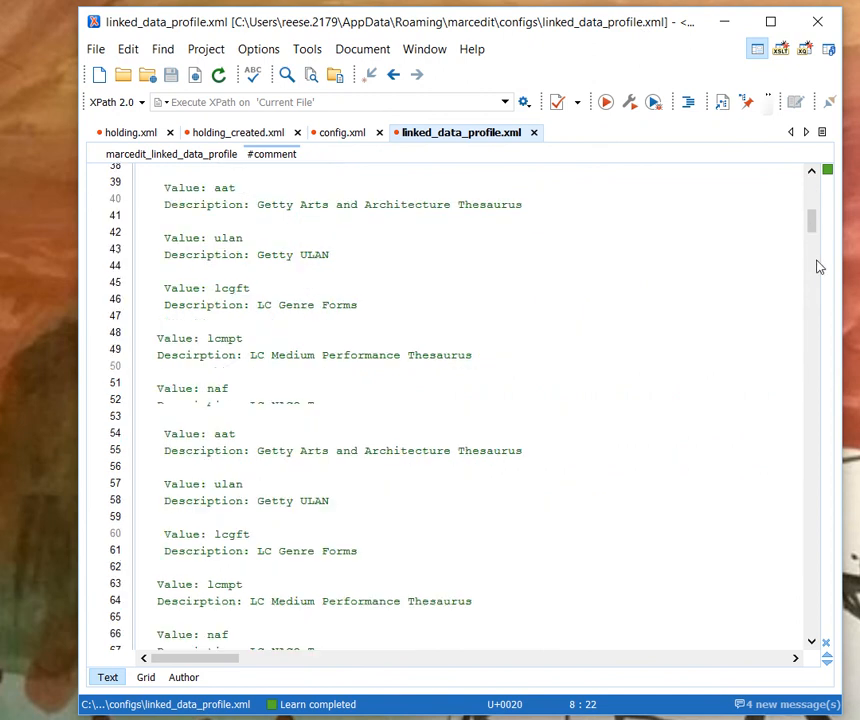
pyautogui.scroll(-3)
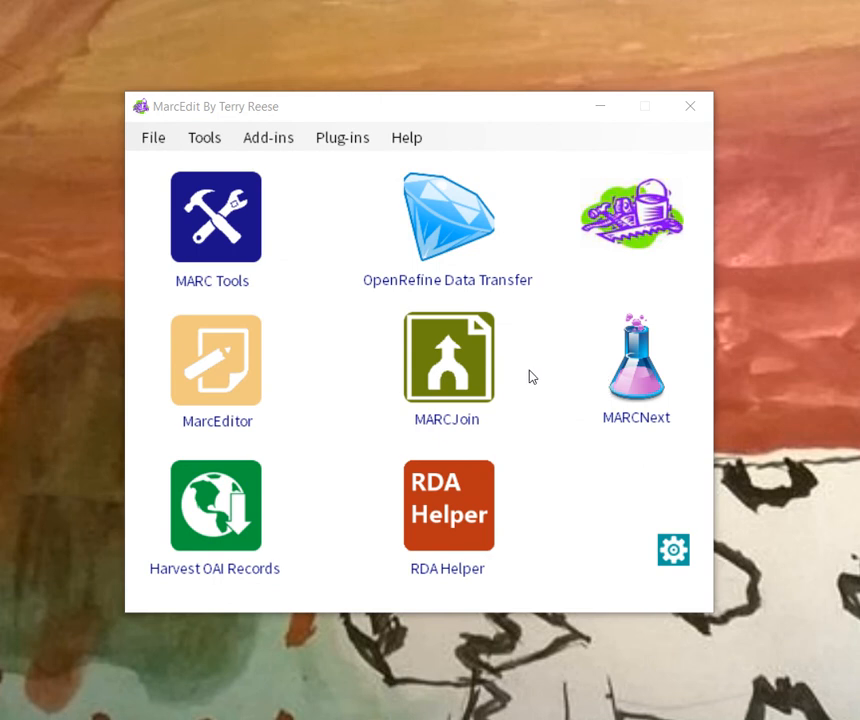
pyautogui.moveTo(545, 374)
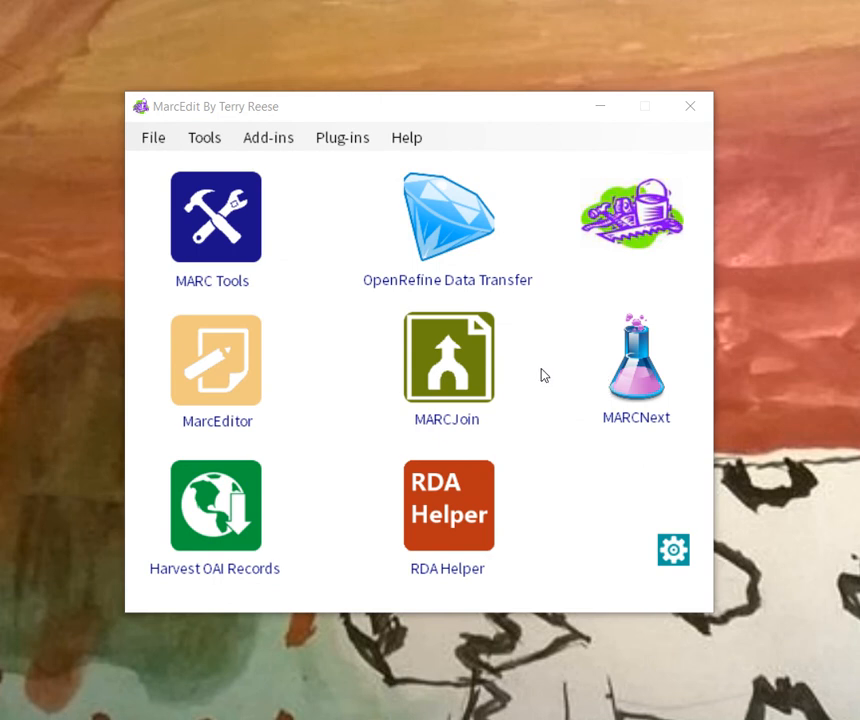
pyautogui.click(636, 361)
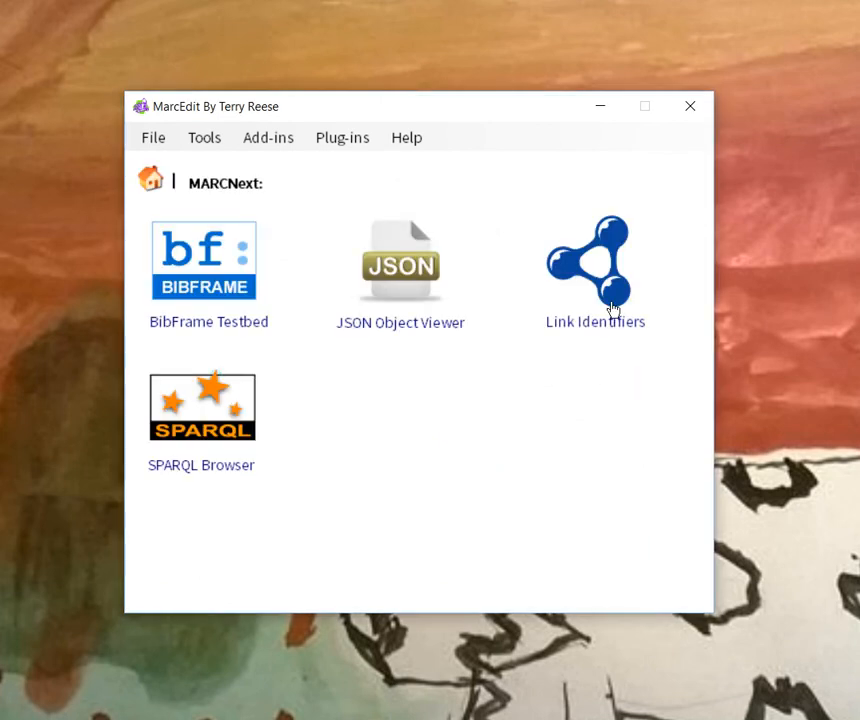
pyautogui.click(589, 255)
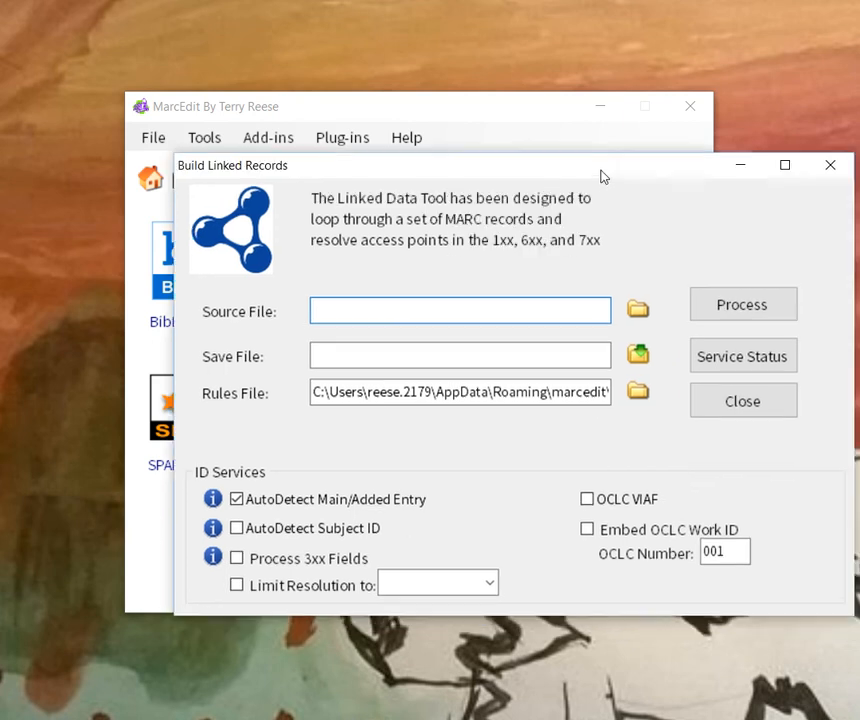
pyautogui.click(742, 356)
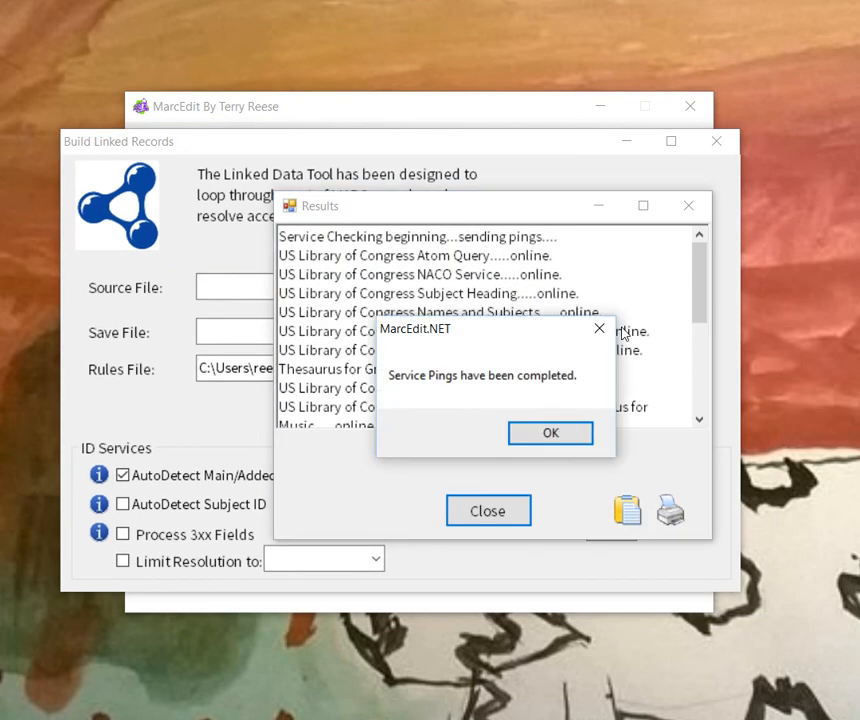
pyautogui.click(549, 432)
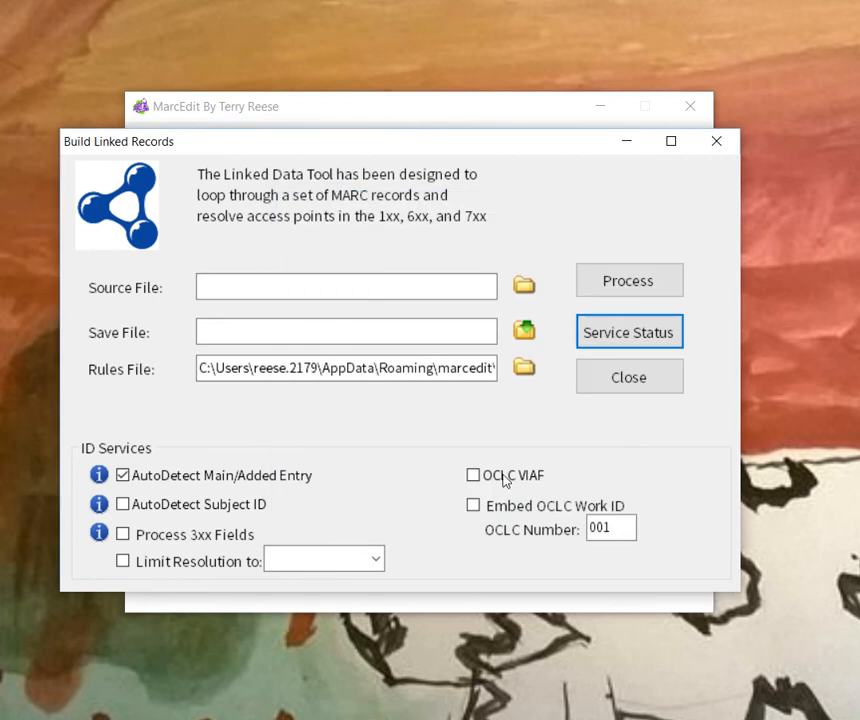
pyautogui.moveTo(629, 376)
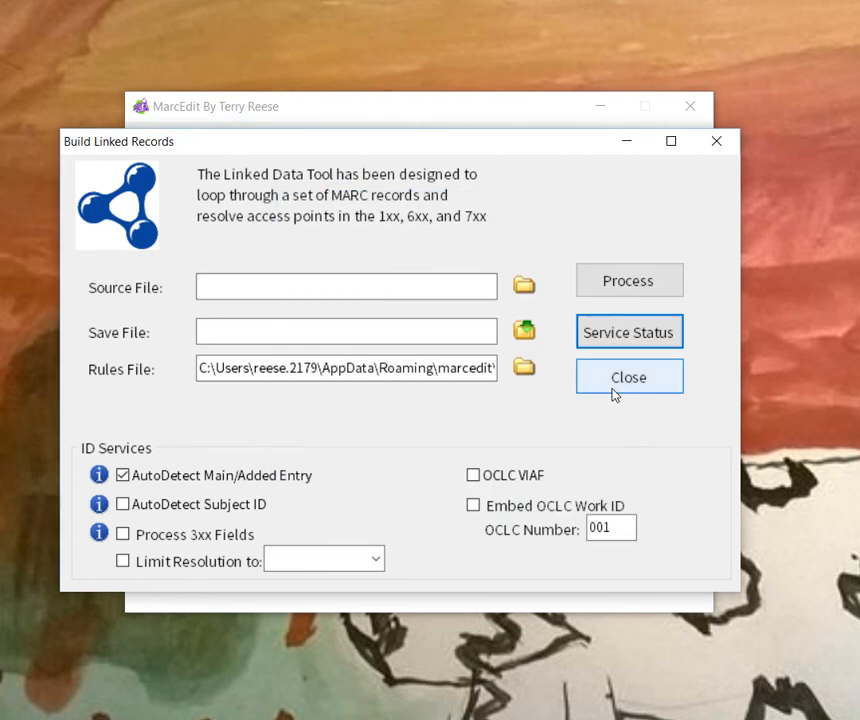
pyautogui.click(629, 377)
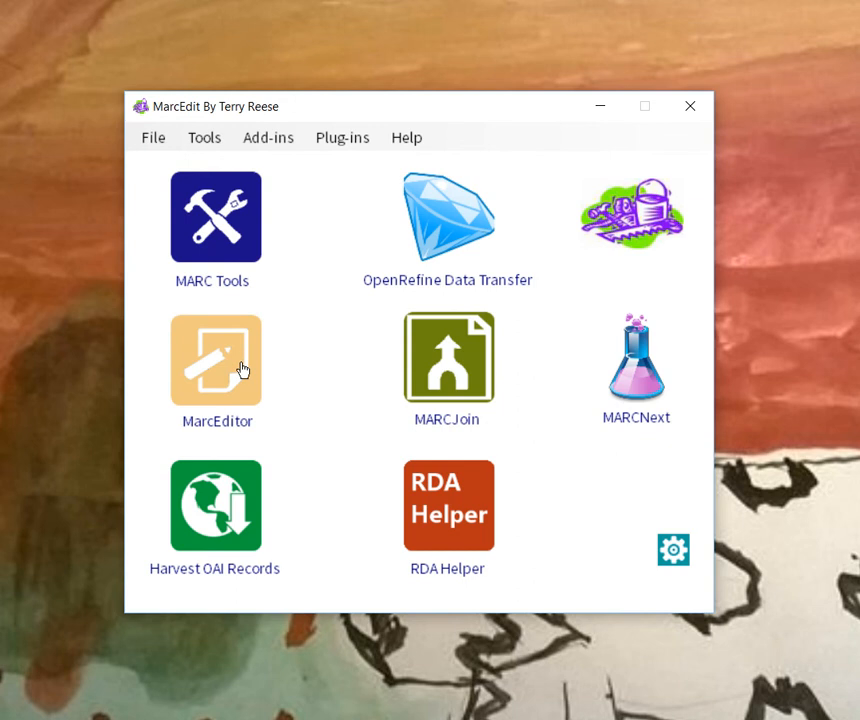
# Step: From the MarcEditor's Reports > Validate Headings, run Service Status and acknowledge the completion message
pyautogui.click(334, 145)
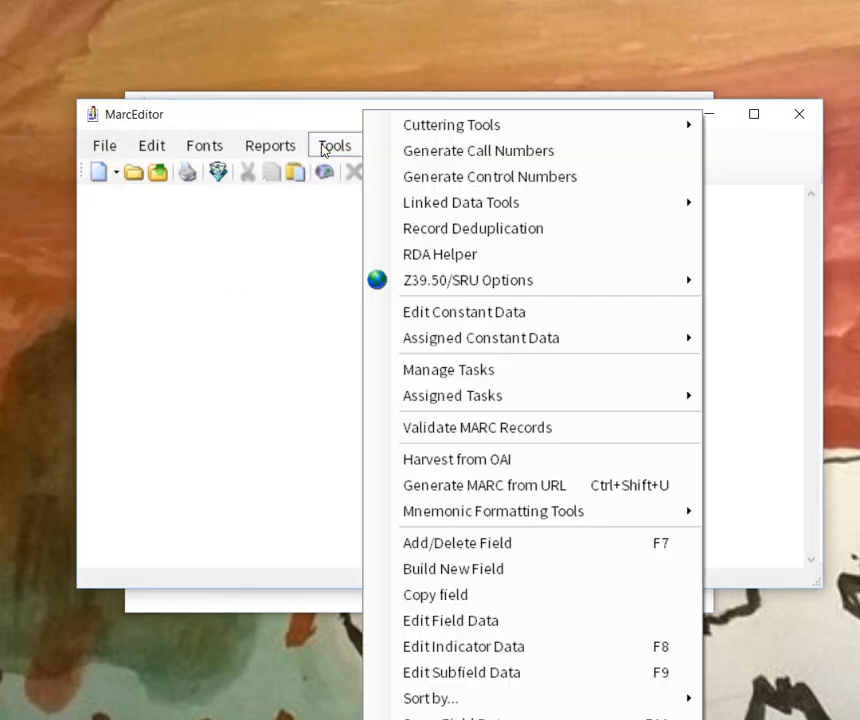
pyautogui.moveTo(463, 311)
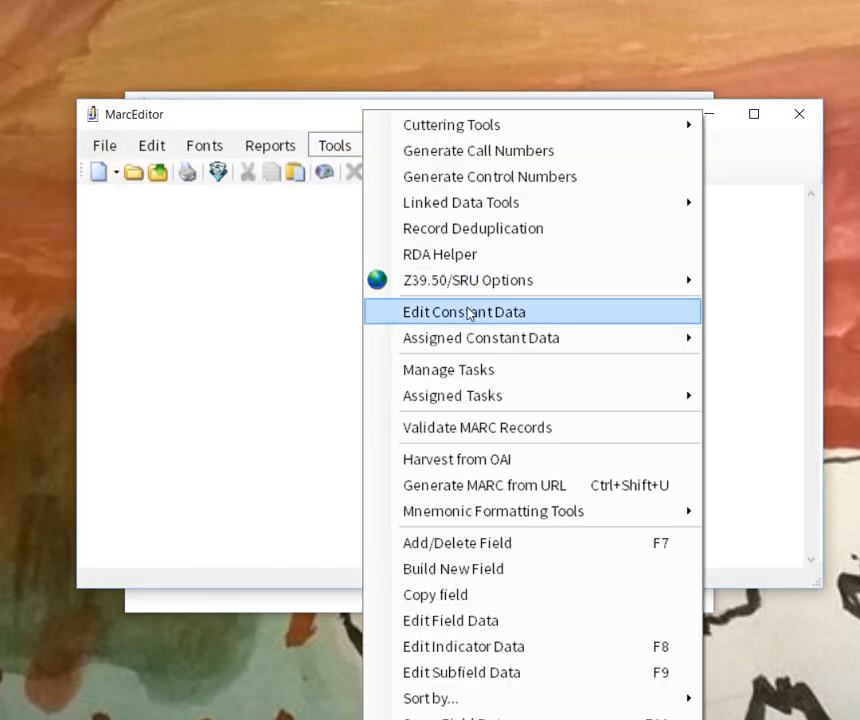
pyautogui.click(270, 145)
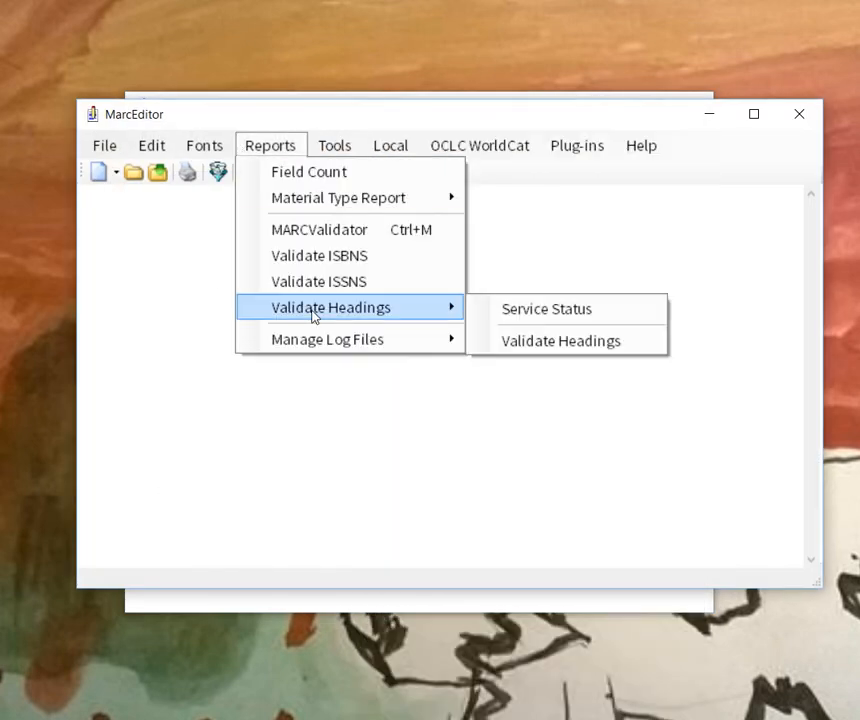
pyautogui.click(546, 308)
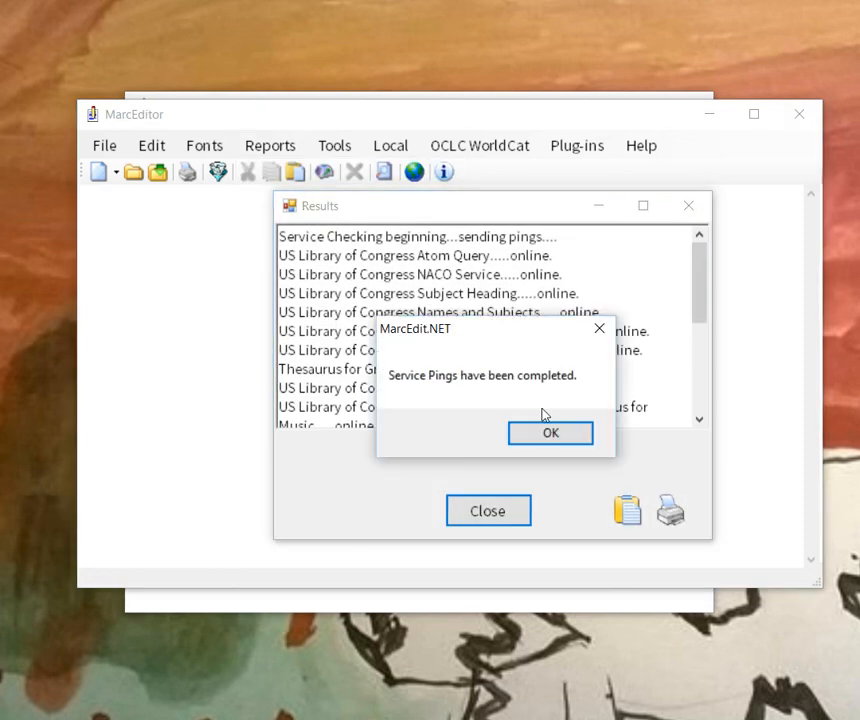
pyautogui.click(549, 433)
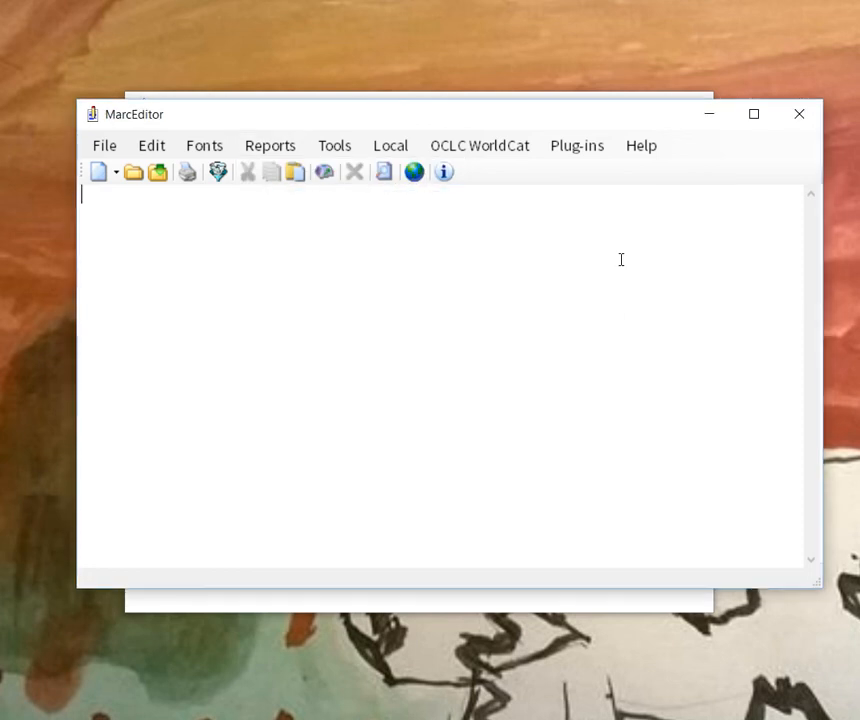